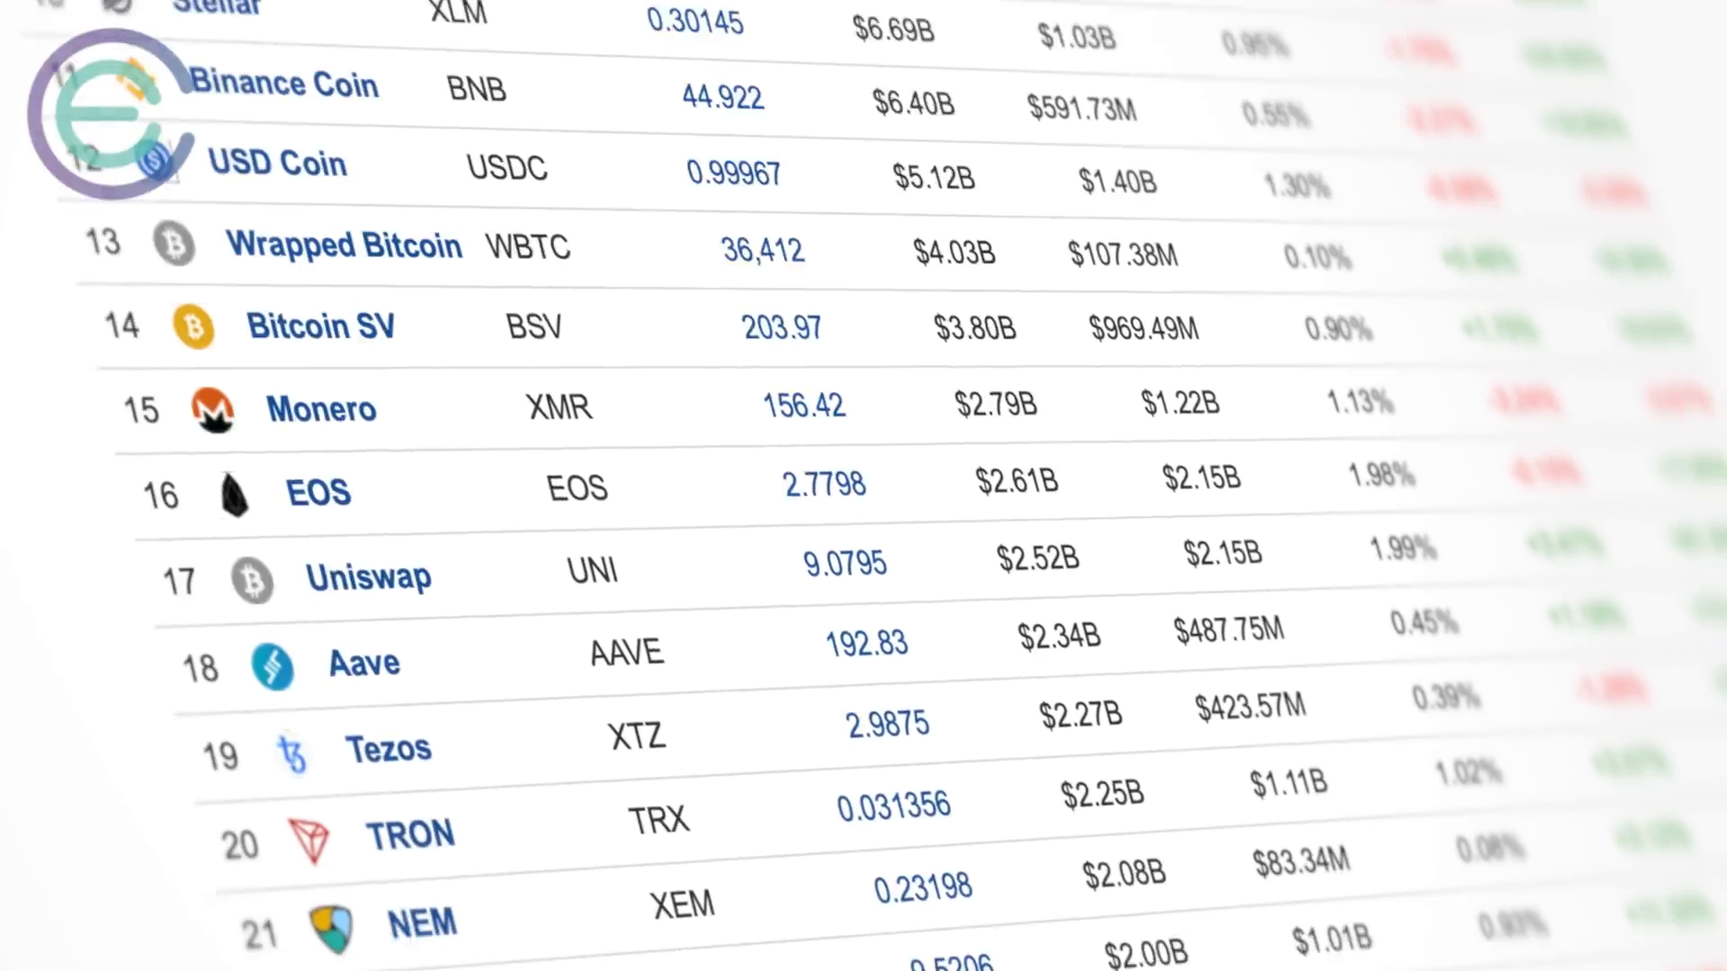
scroll(down, 3)
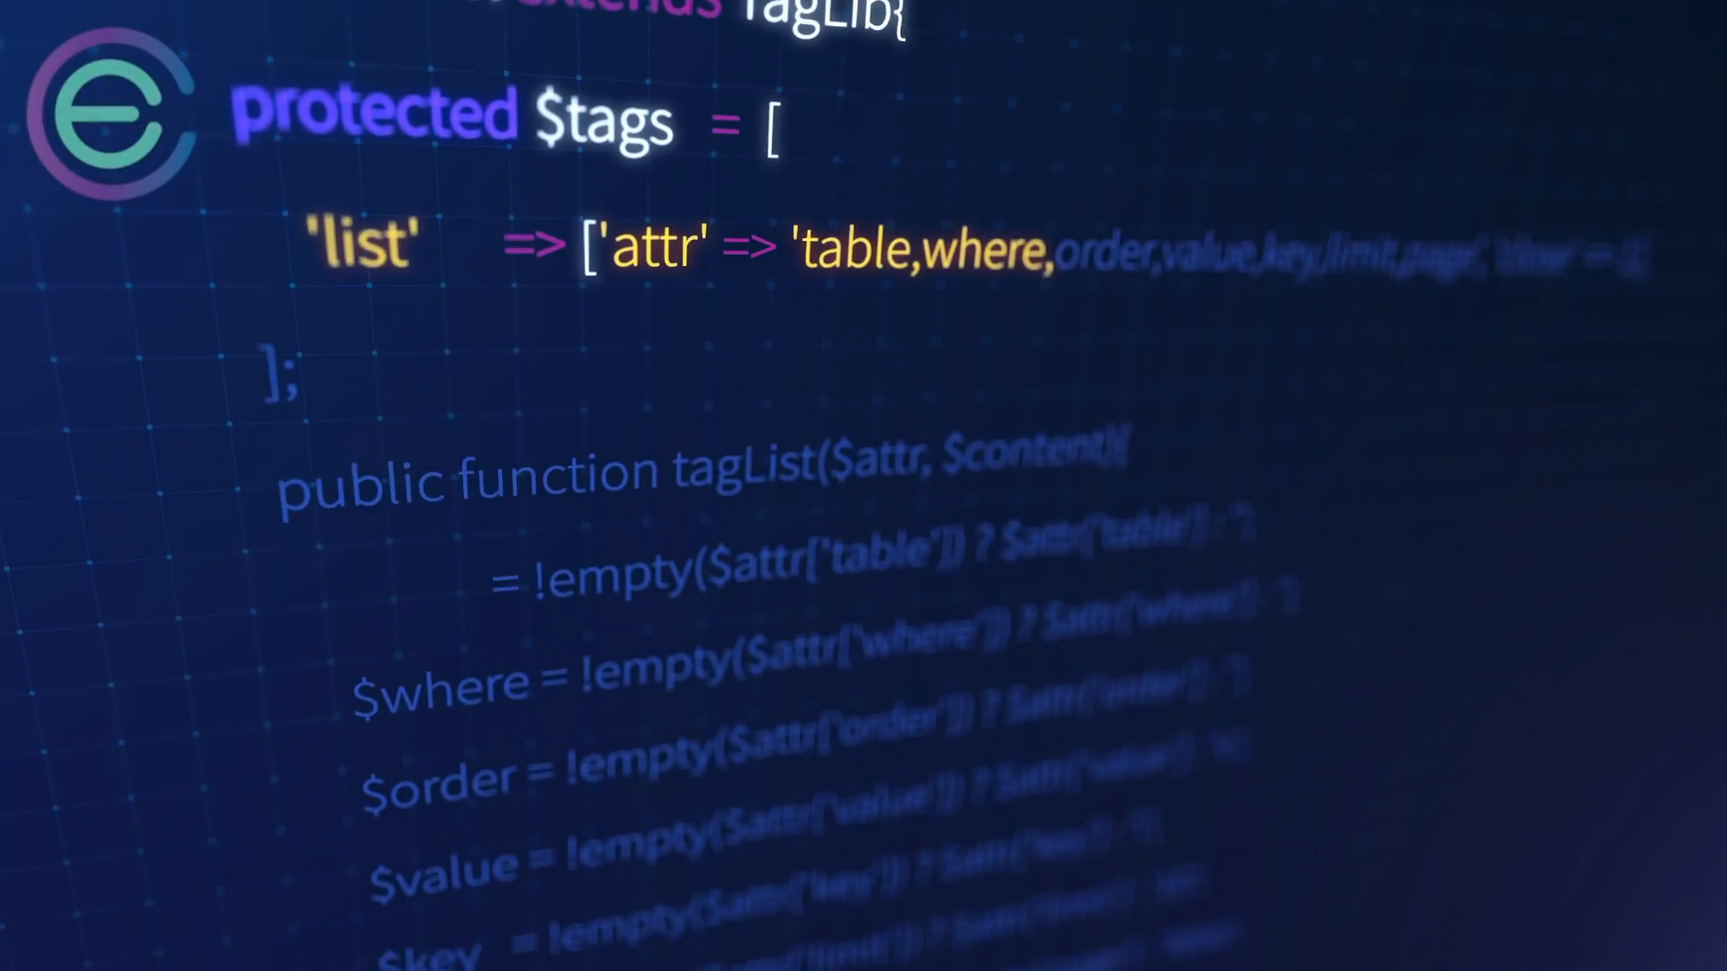
scroll(down, 3)
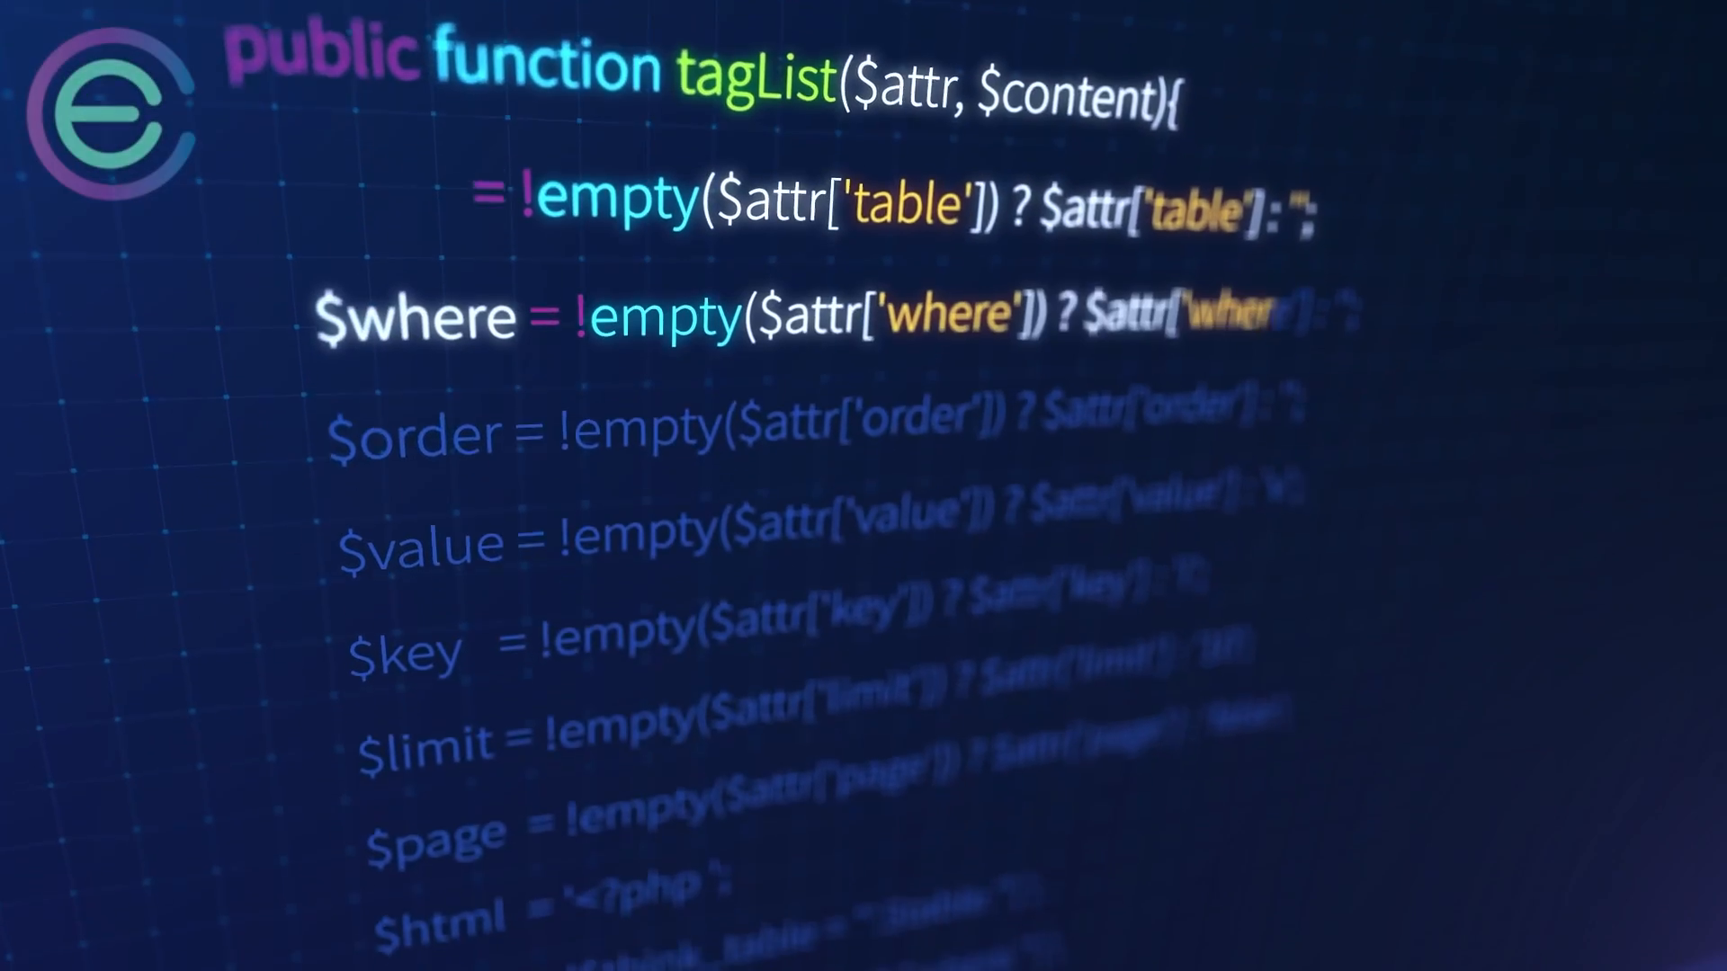
scroll(down, 3)
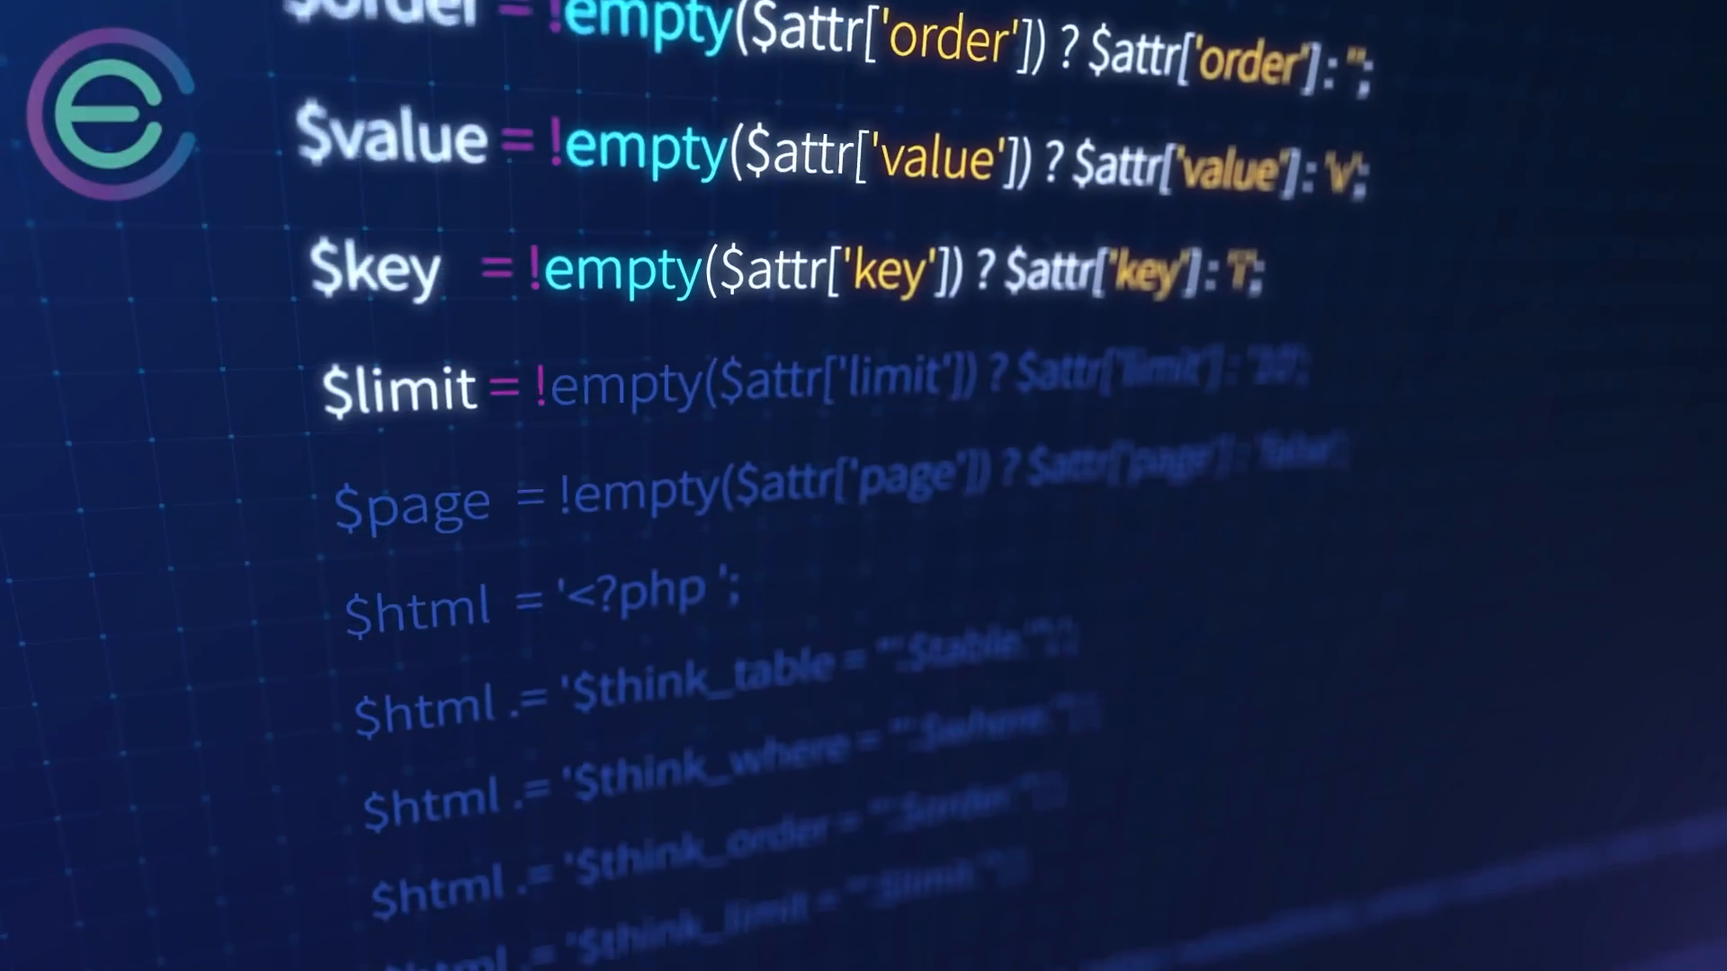